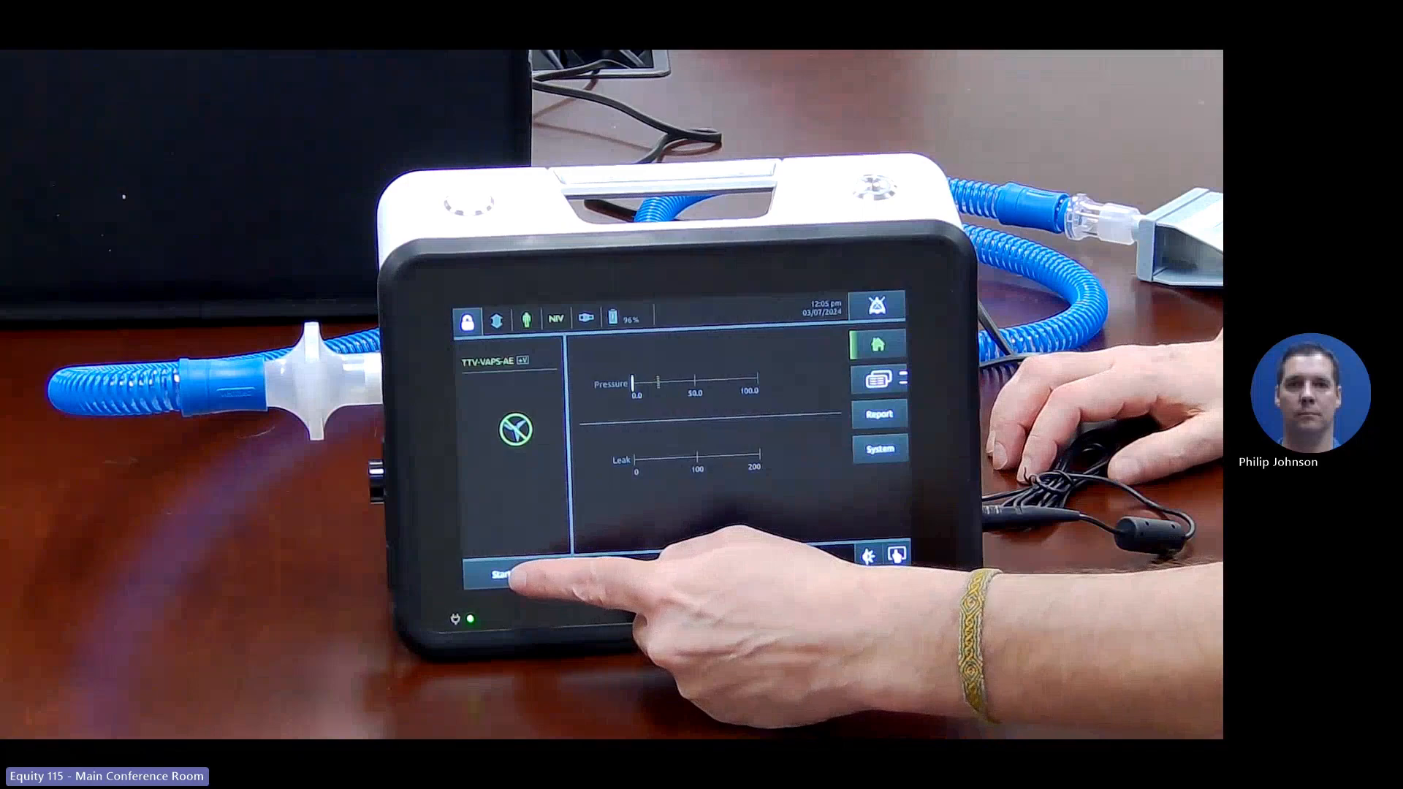
Step: Start TTV-VAPS-AE therapy and watch IPAP, EPAP, rate, pressure and leak readings populate
left_click(509, 570)
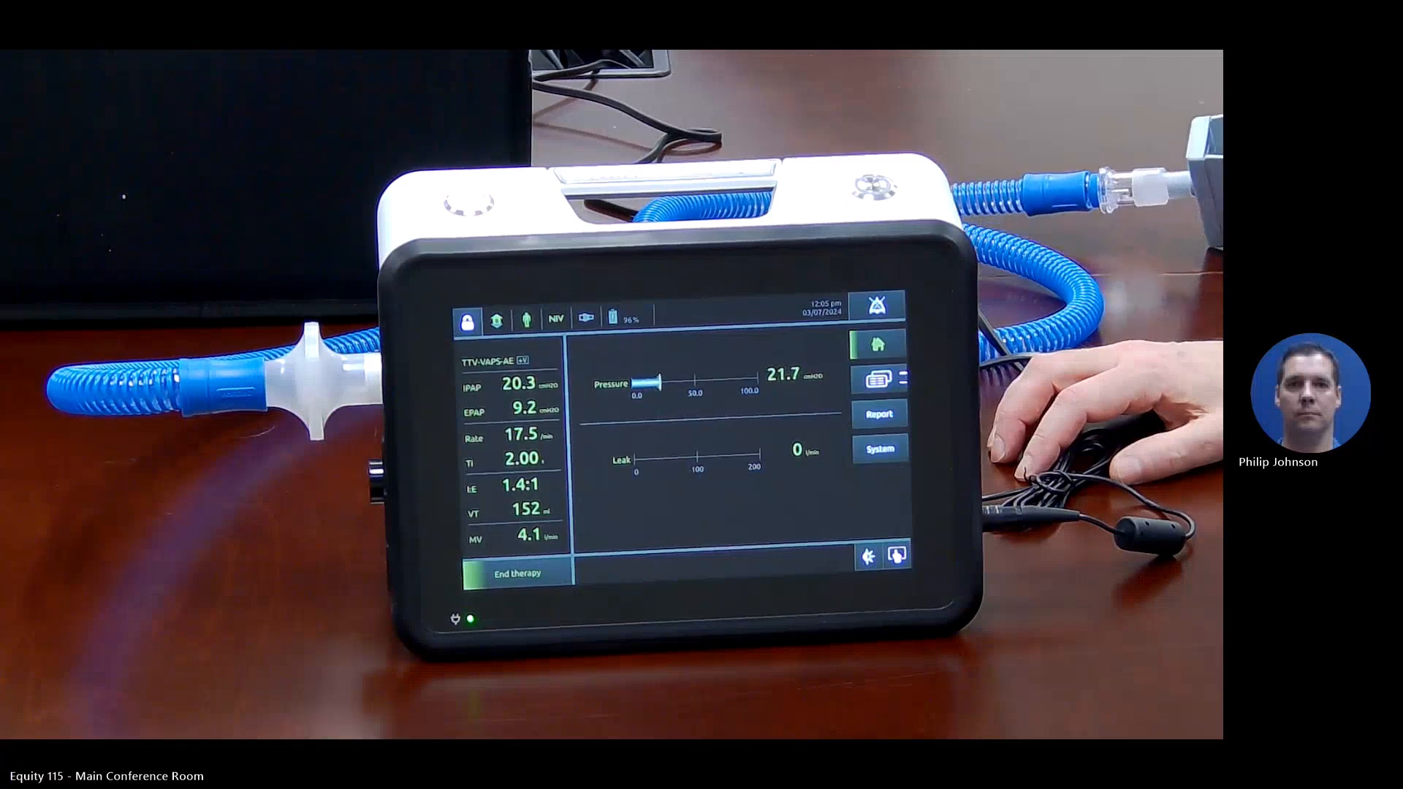
left_click(653, 383)
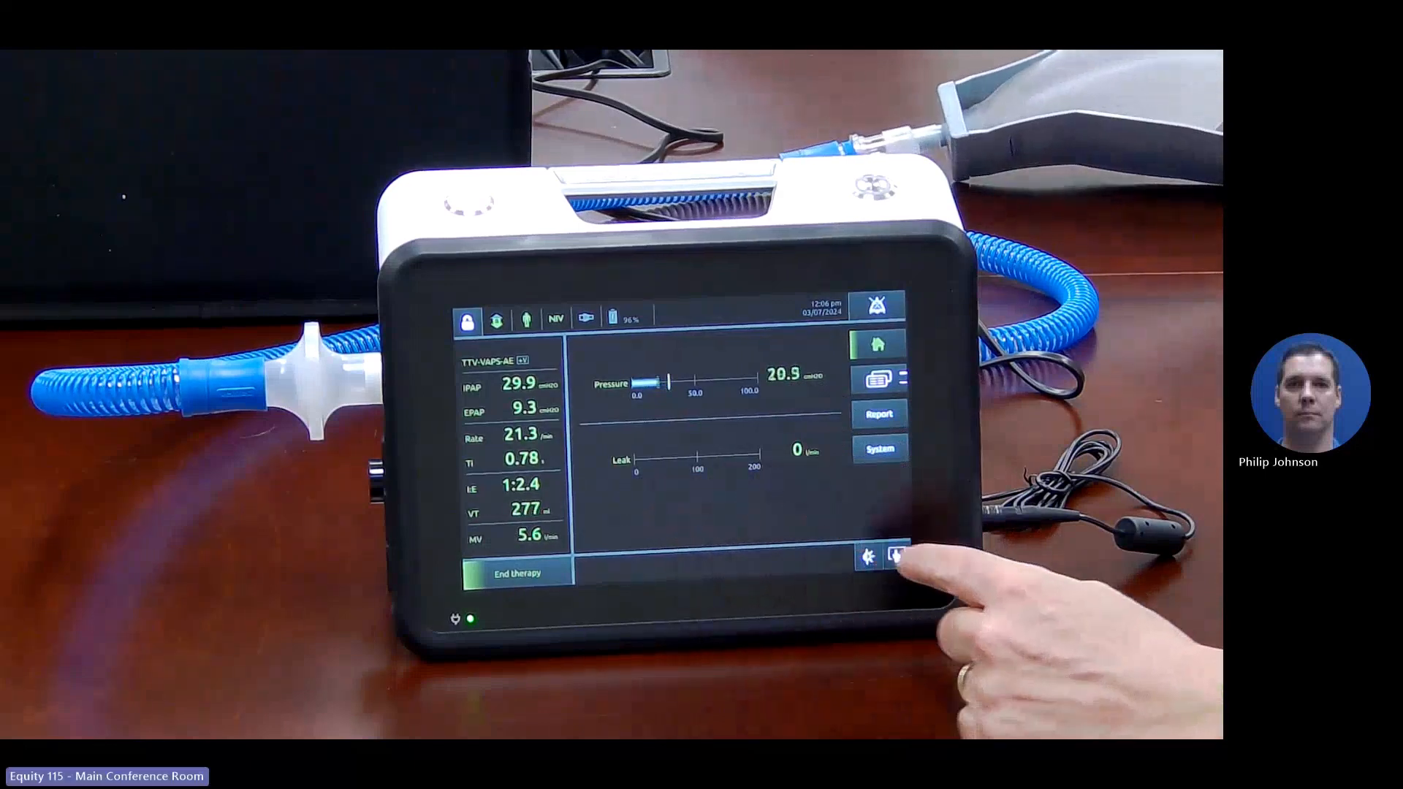
left_click(893, 557)
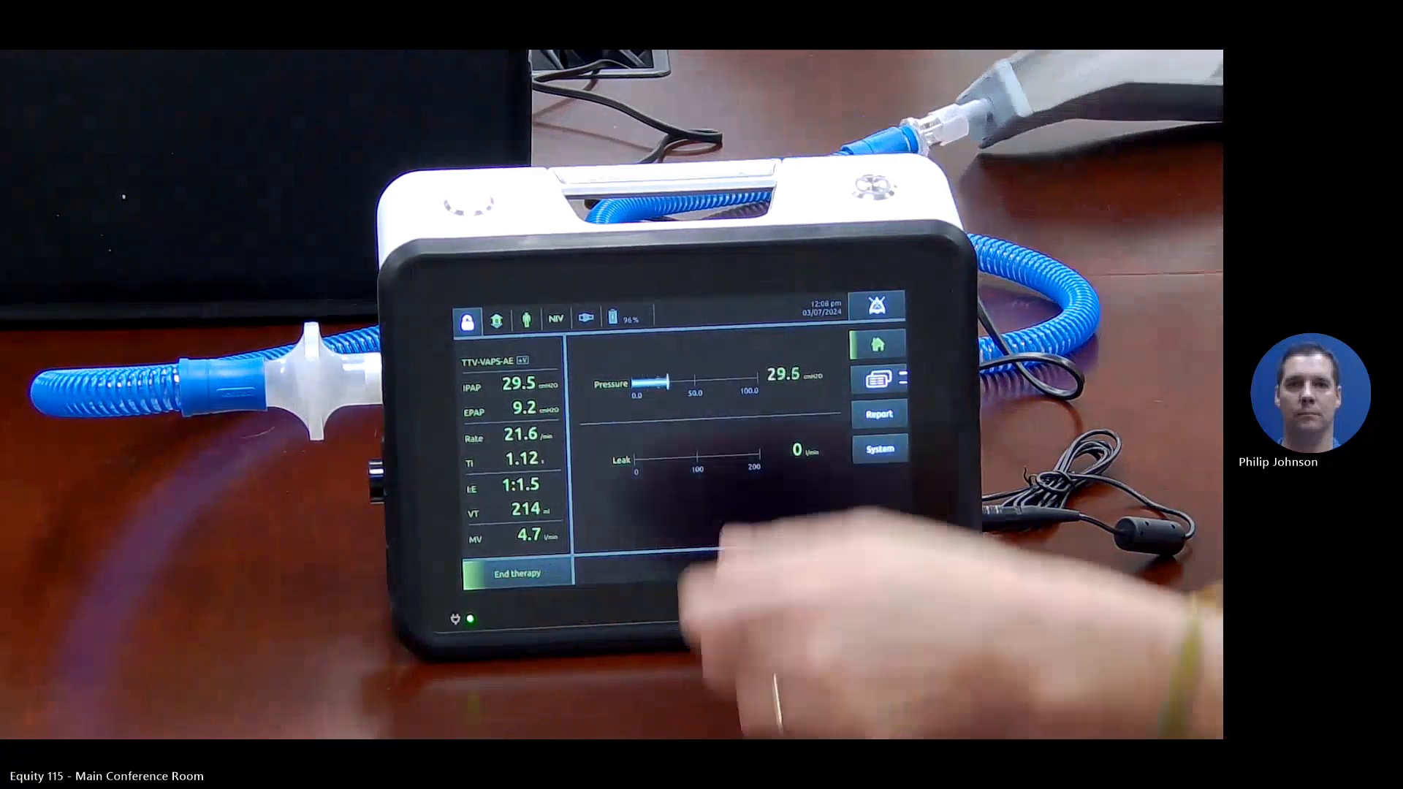
Step: Hold End therapy until the bar fills, then confirm OK to return to standby
left_click(516, 574)
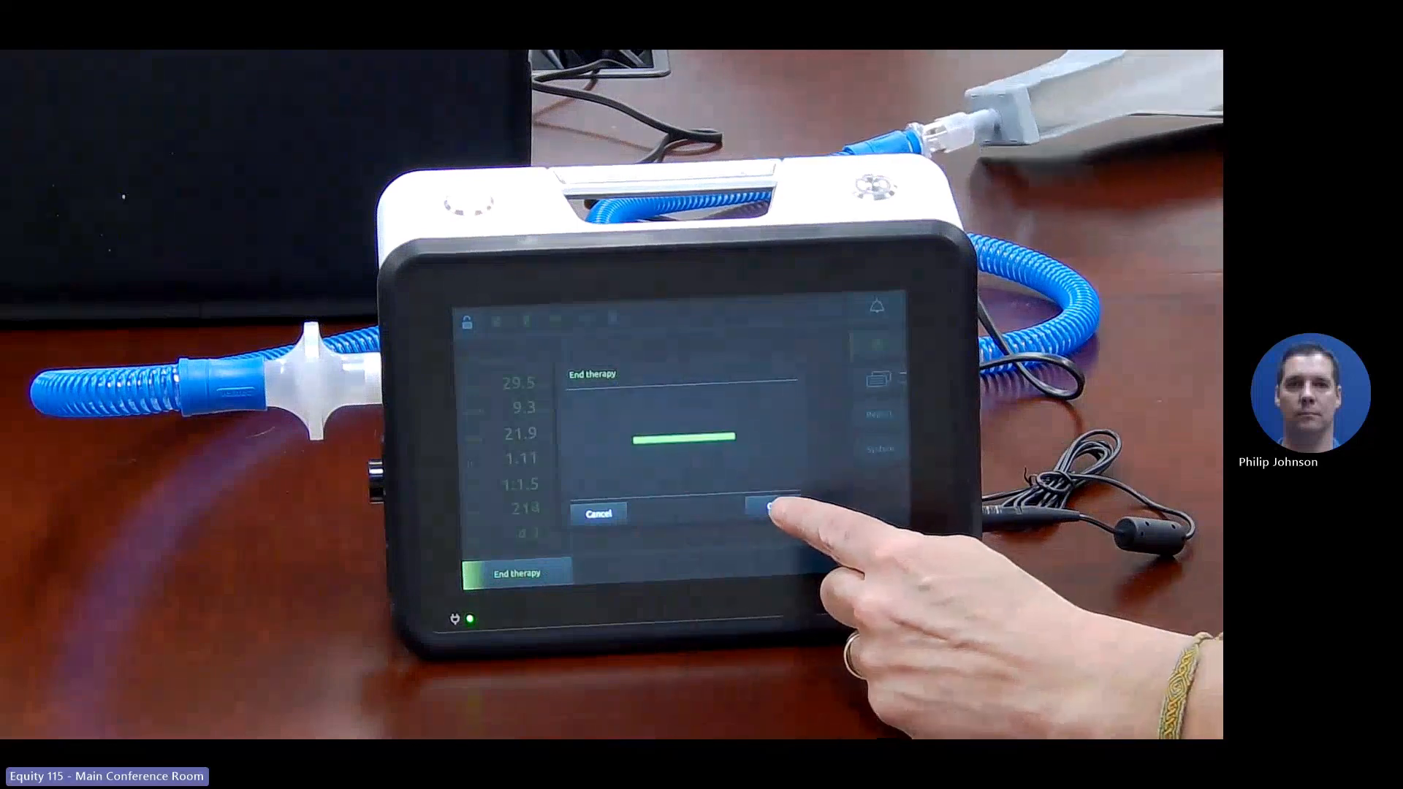
left_click(771, 511)
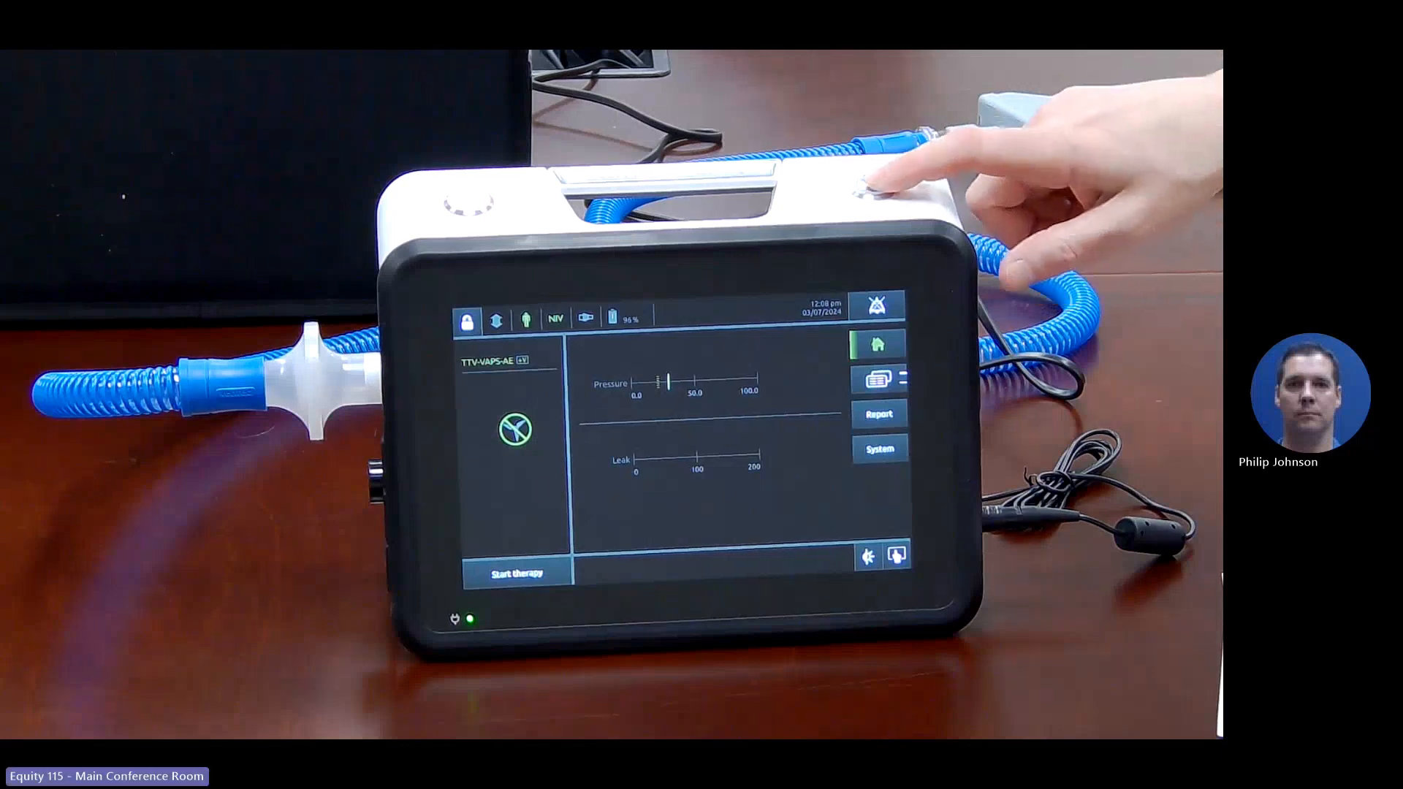
Step: Restart therapy, then hold End therapy until the Cancel/OK confirmation appears
left_click(514, 571)
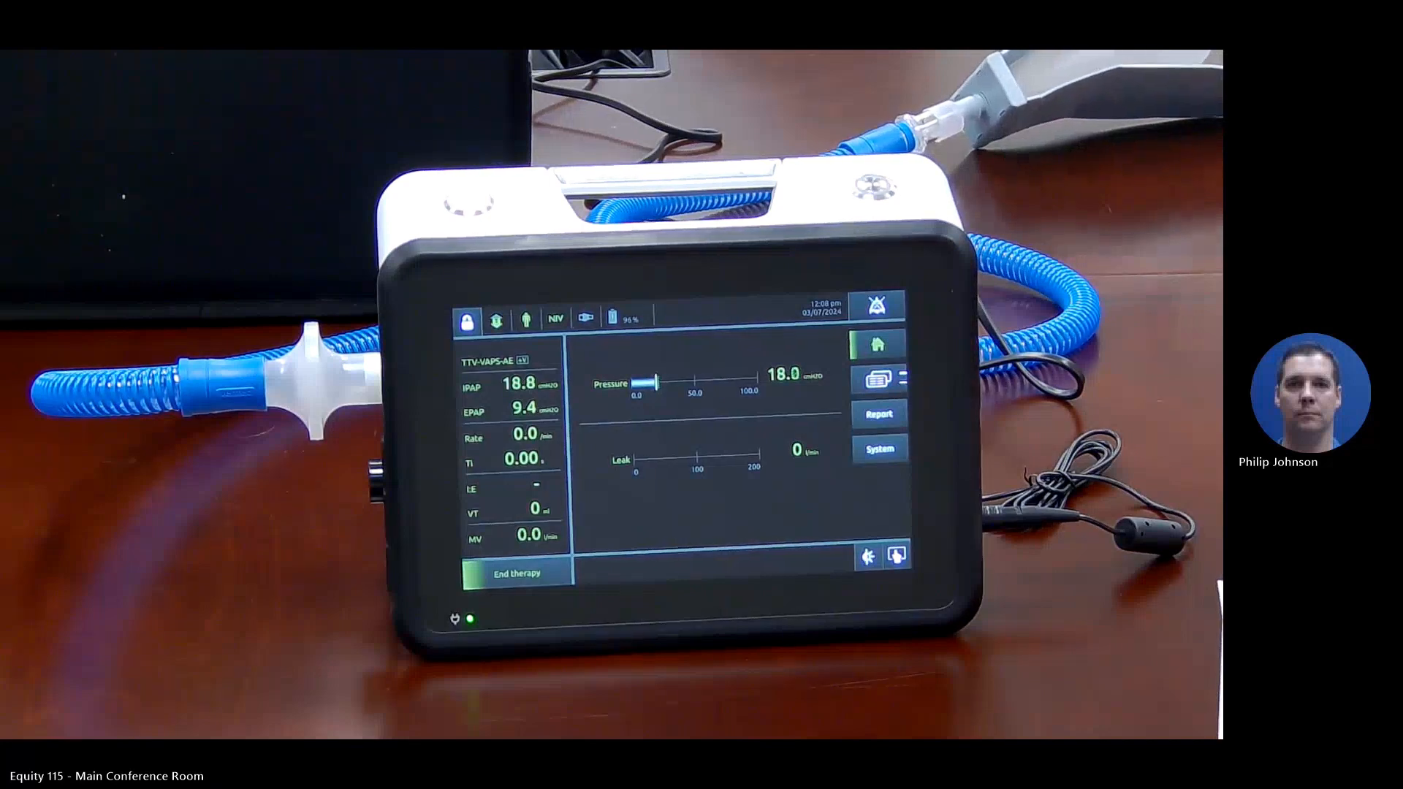
left_click(514, 573)
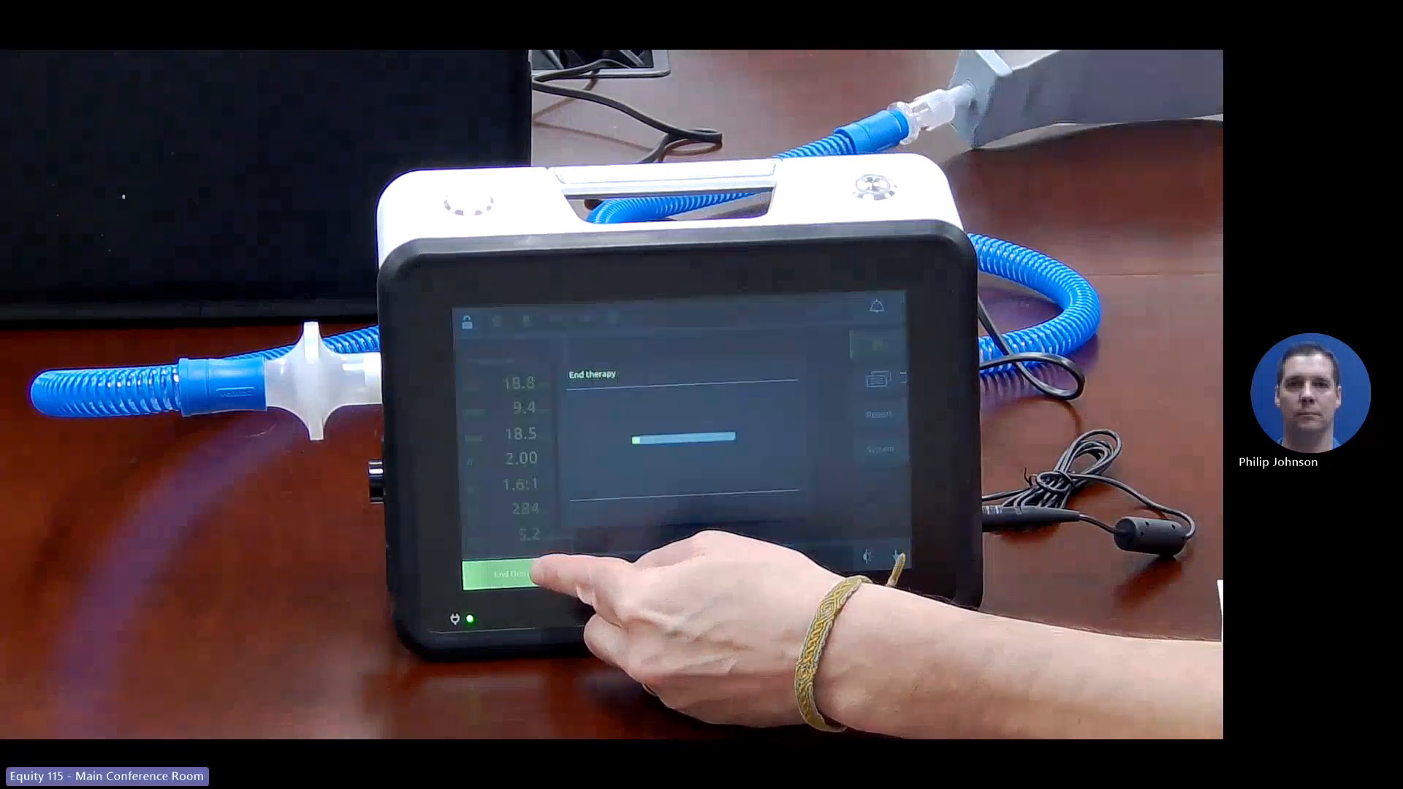
left_click(507, 577)
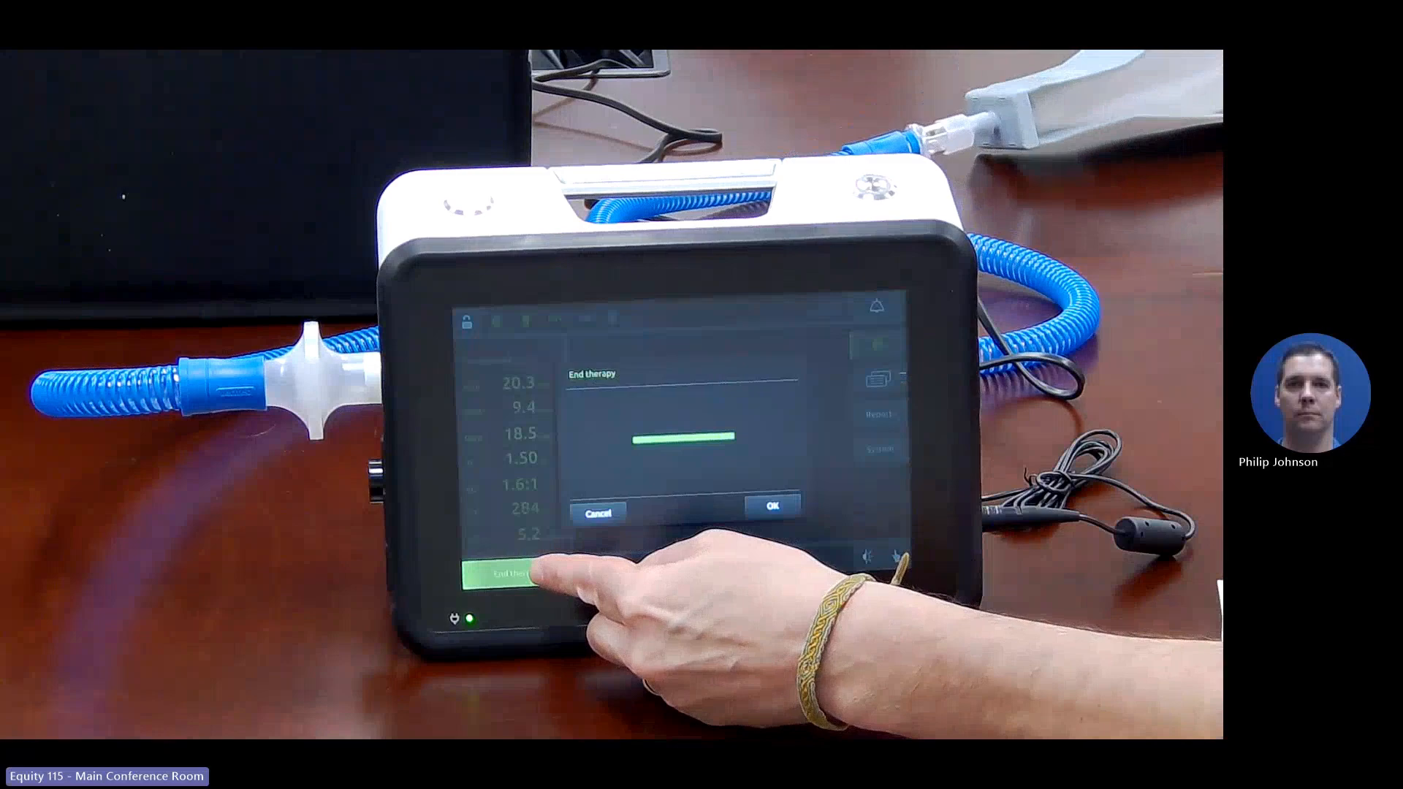